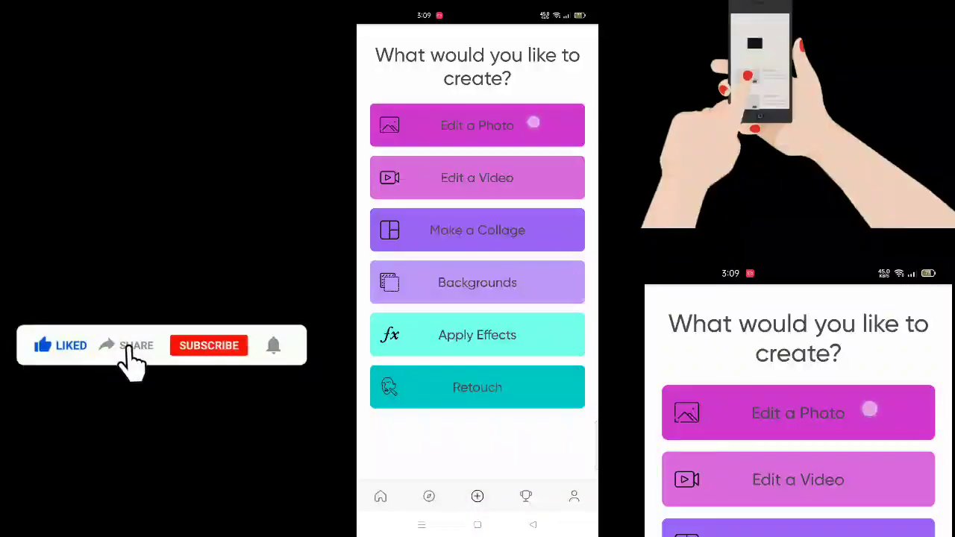
# Start Edit a Photo with the balcony railing image from Recent
pyautogui.click(477, 125)
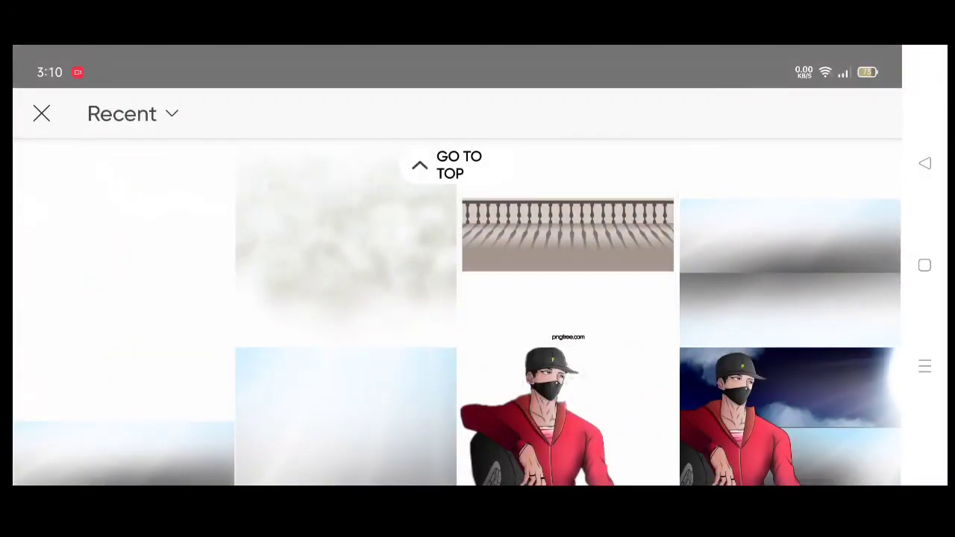
pyautogui.click(567, 234)
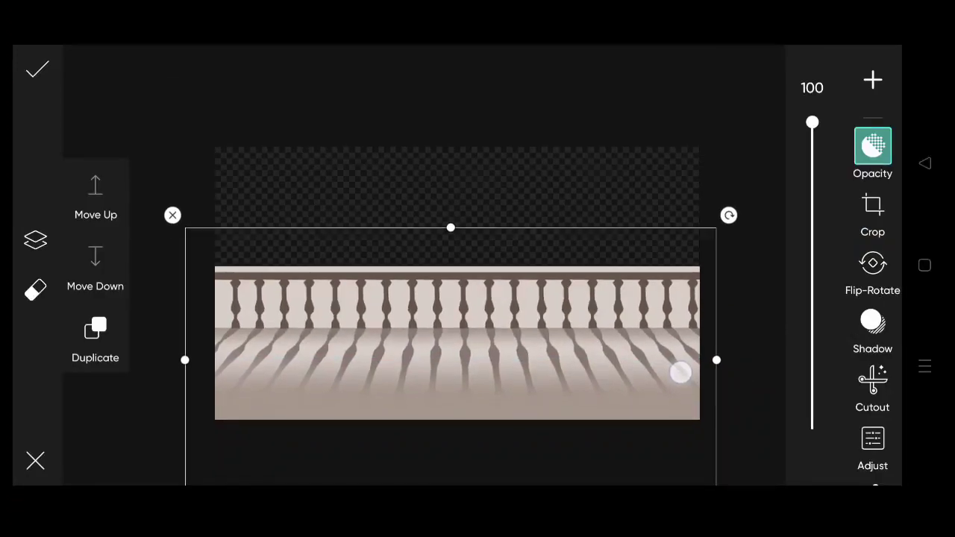
# Raise the railing's Clarity to 25, Contrast to +32, and adjust Highlights
pyautogui.click(872, 448)
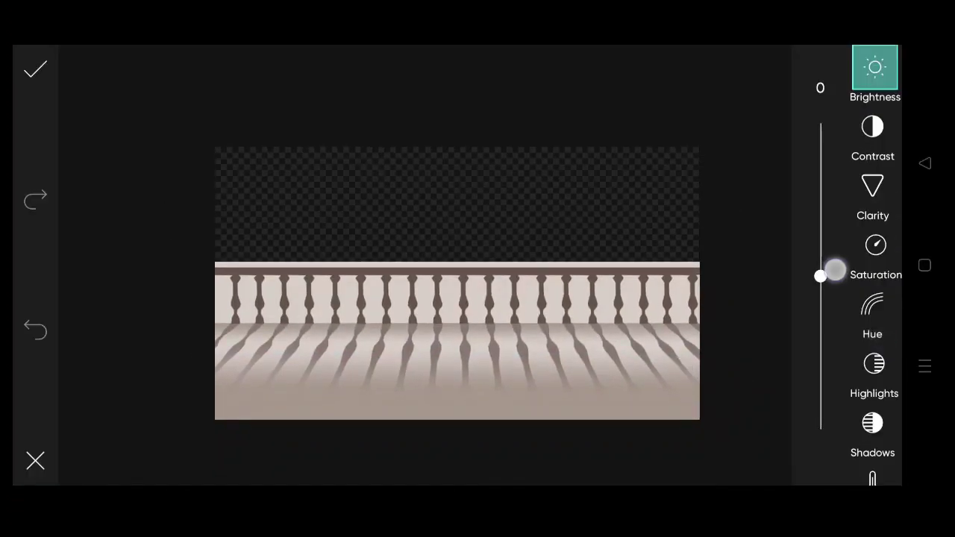
pyautogui.click(872, 185)
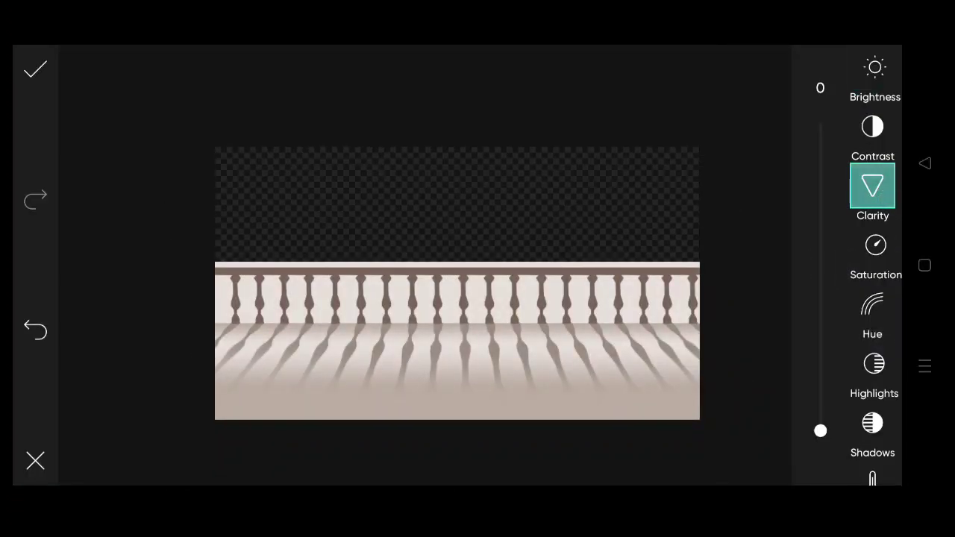
pyautogui.moveTo(819, 431); pyautogui.dragTo(819, 353)
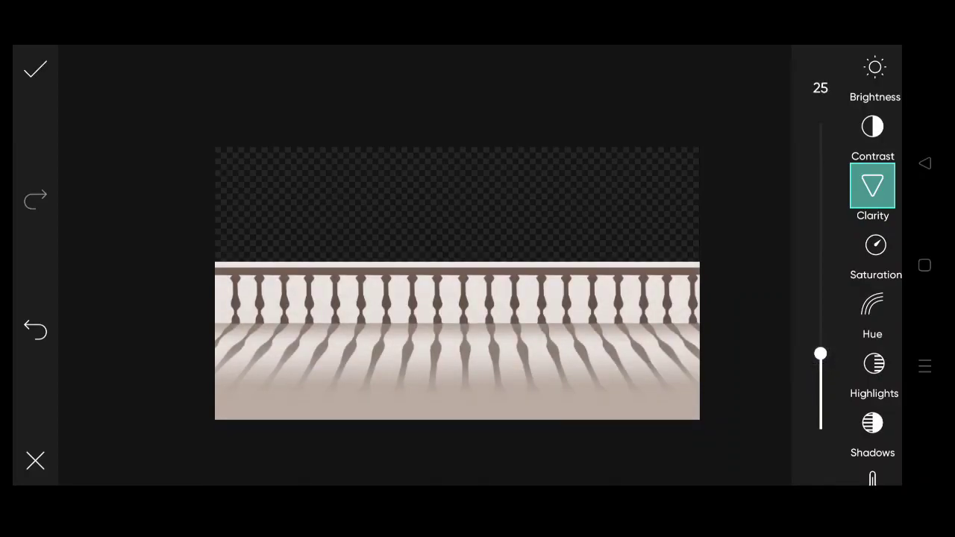
pyautogui.click(872, 126)
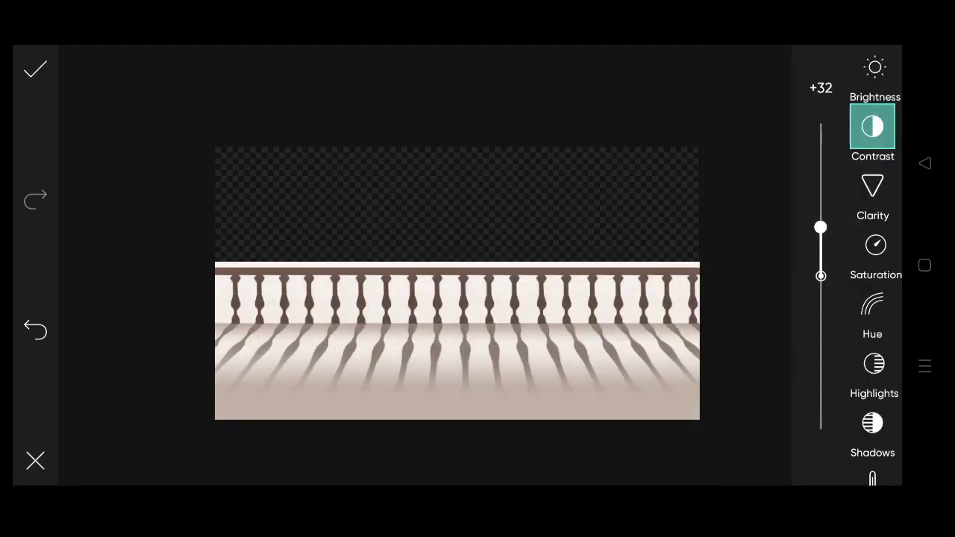
pyautogui.click(872, 366)
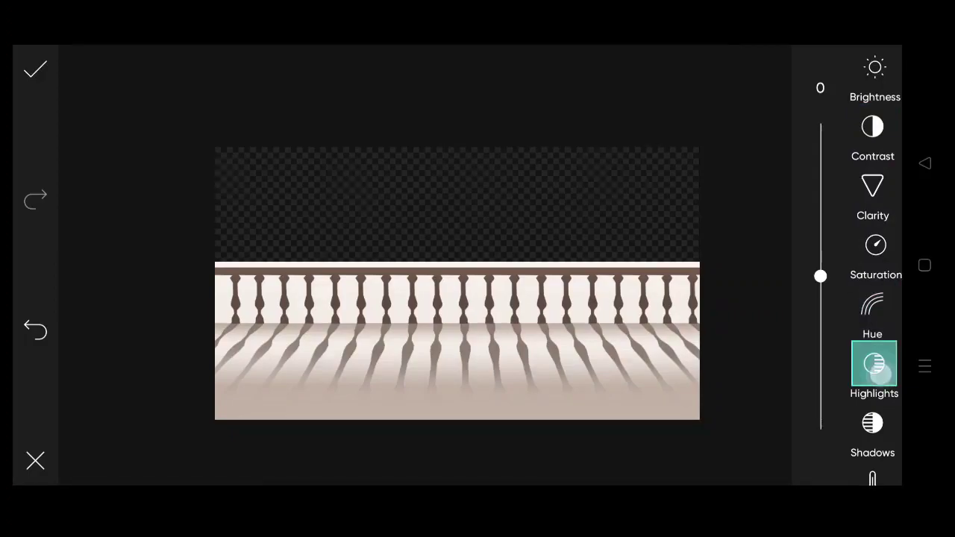
pyautogui.moveTo(820, 276); pyautogui.dragTo(820, 237)
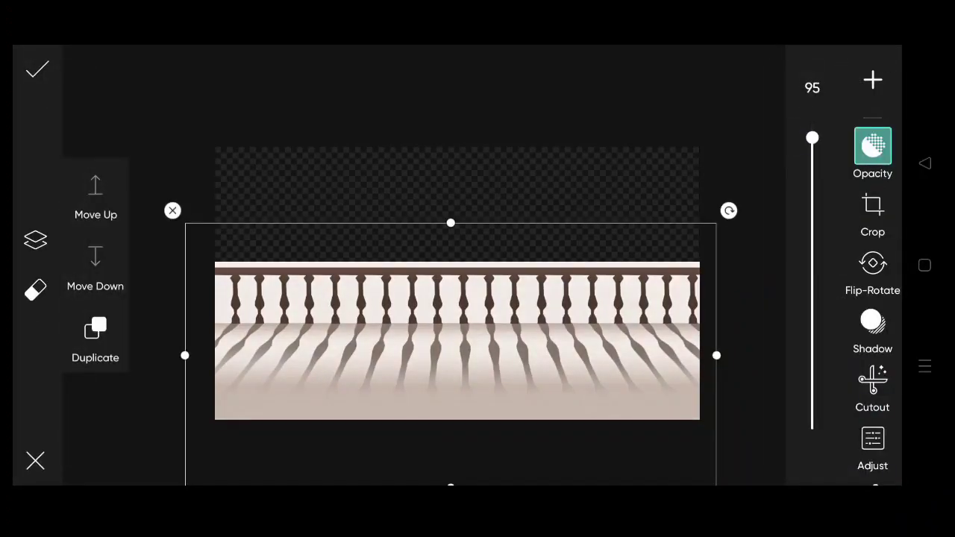
# Apply the adjustments and add a solid black Background layer behind the railing
pyautogui.click(872, 80)
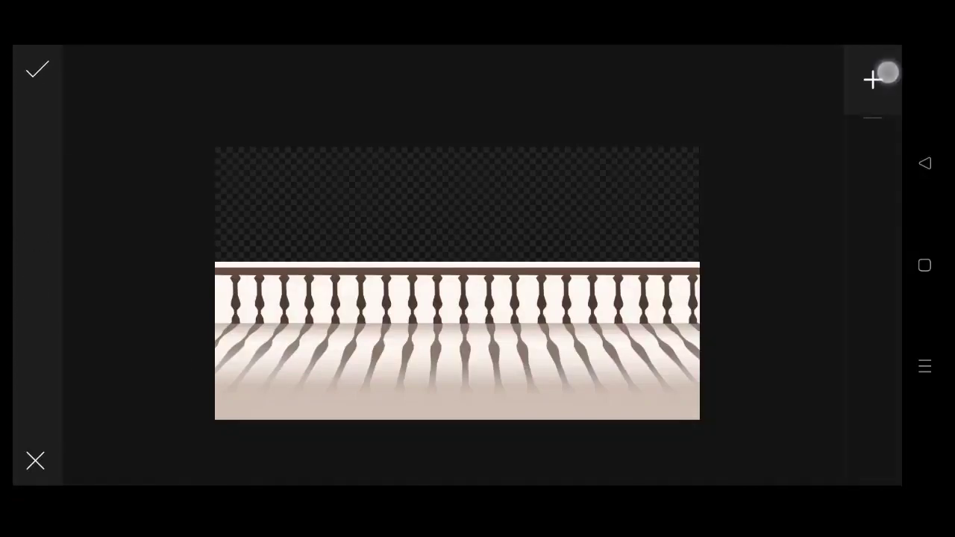
pyautogui.click(872, 79)
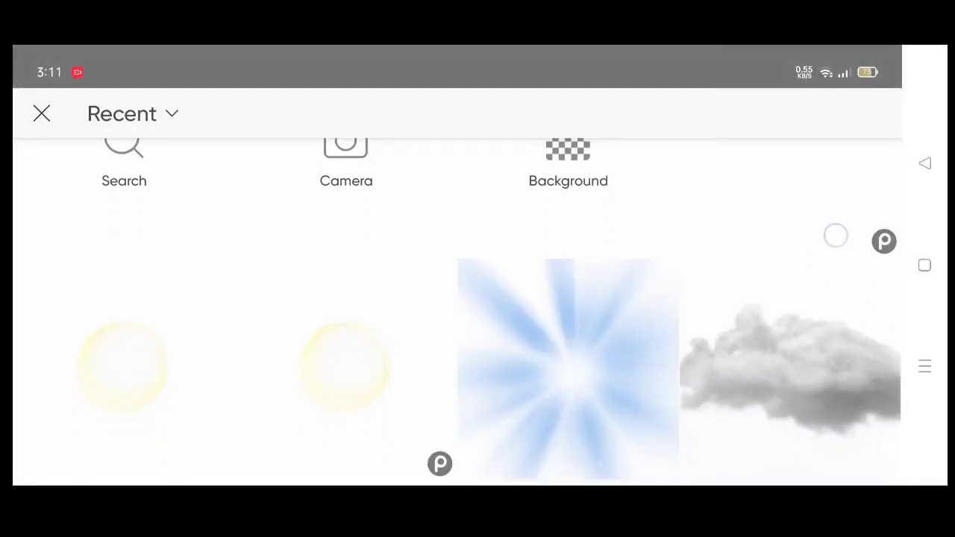
pyautogui.scroll(-3)
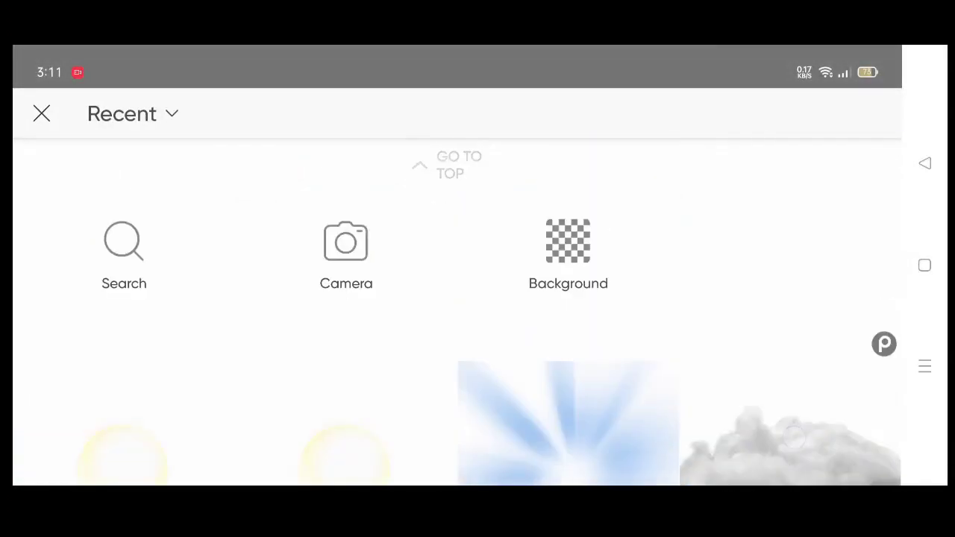
pyautogui.click(568, 240)
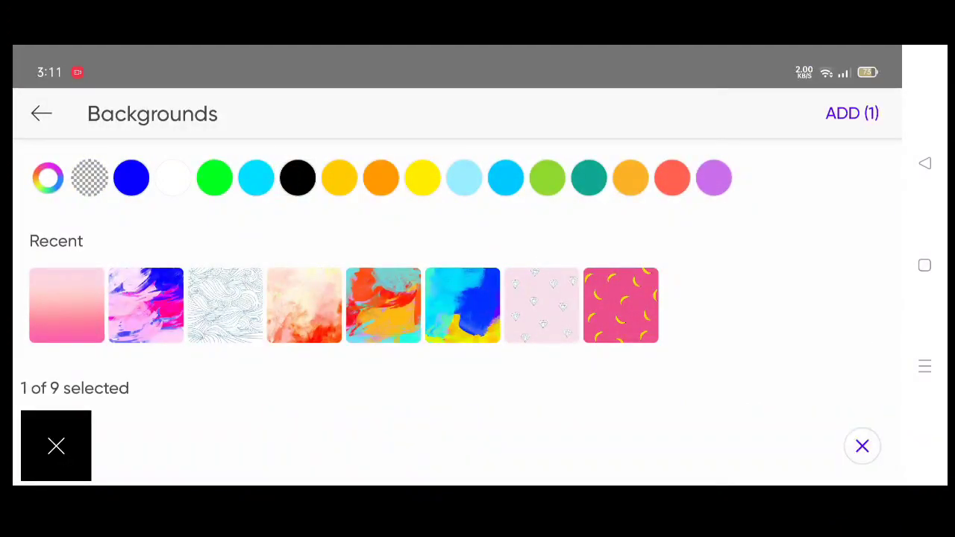
pyautogui.click(852, 112)
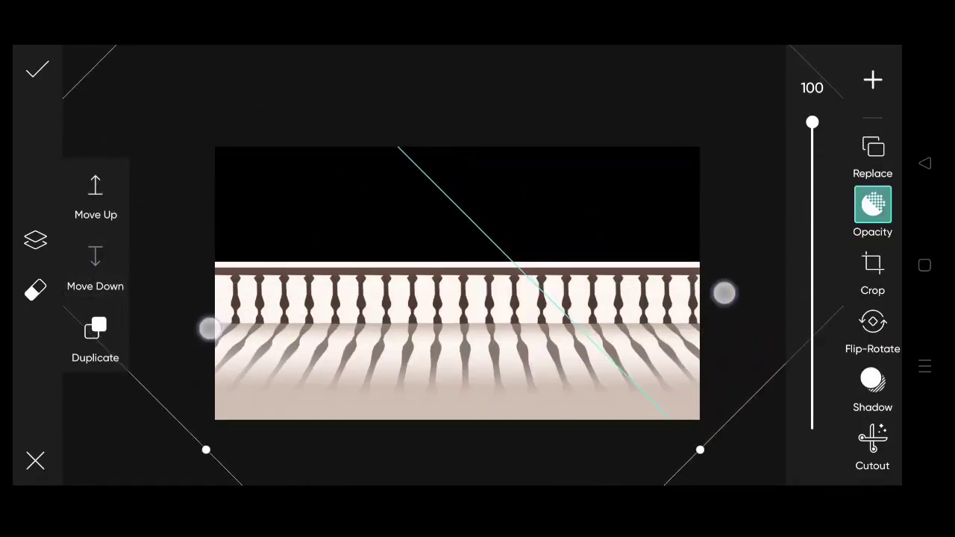
pyautogui.click(872, 80)
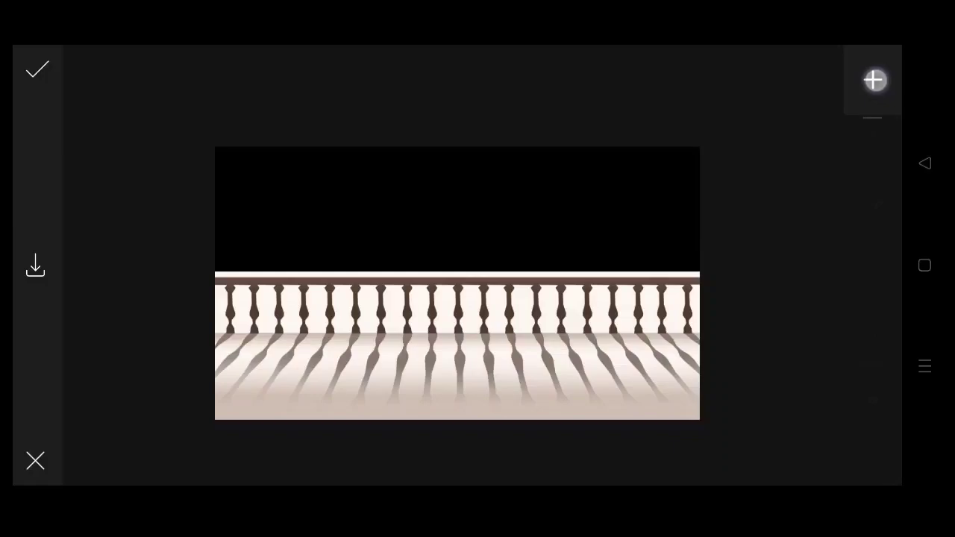
# Add the starry sky image and lower the railing's Brightness to about -83
pyautogui.click(873, 80)
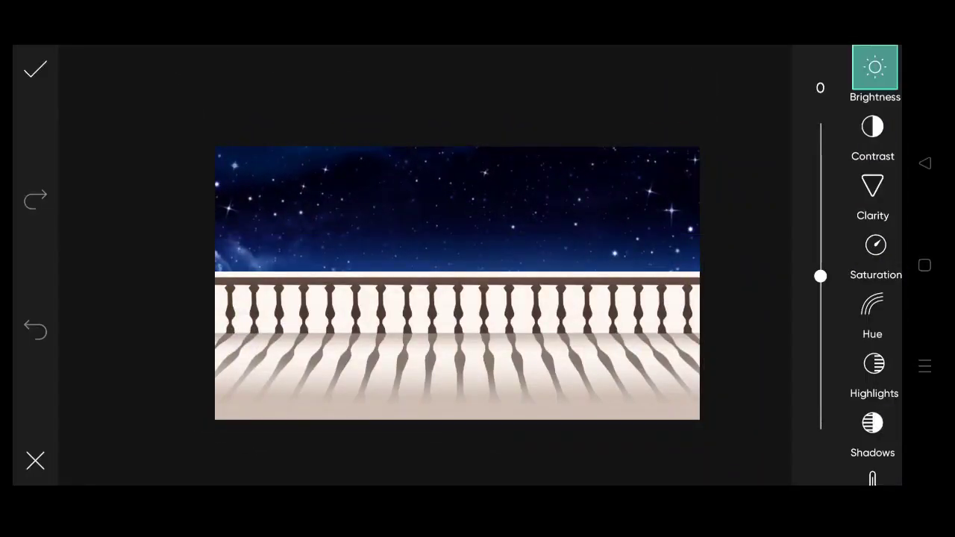
pyautogui.moveTo(820, 276); pyautogui.dragTo(819, 321)
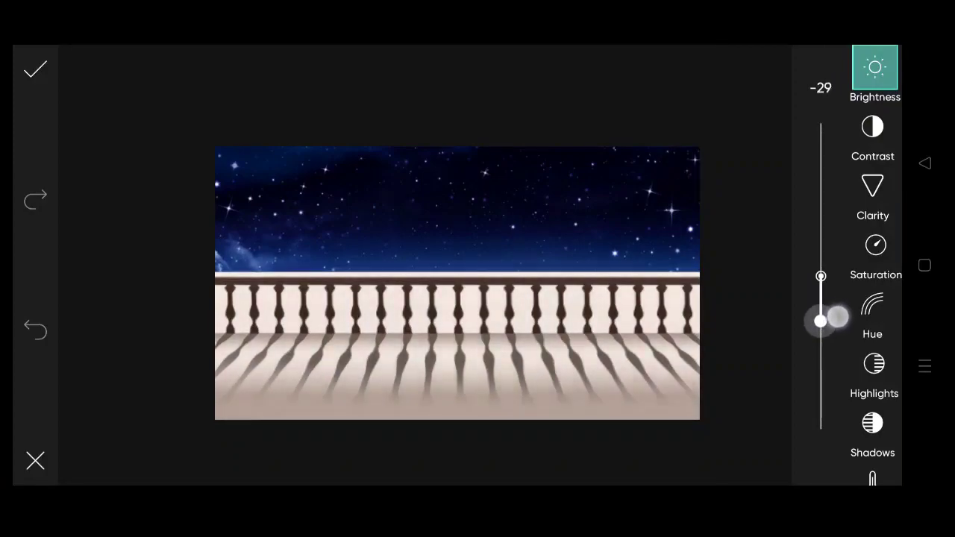
pyautogui.moveTo(820, 320); pyautogui.dragTo(821, 403)
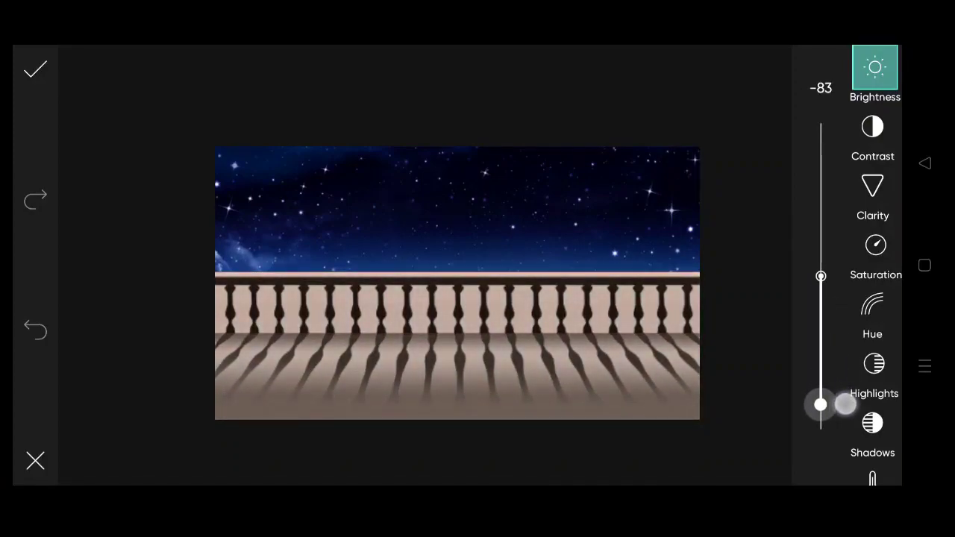
pyautogui.moveTo(820, 404); pyautogui.dragTo(820, 402)
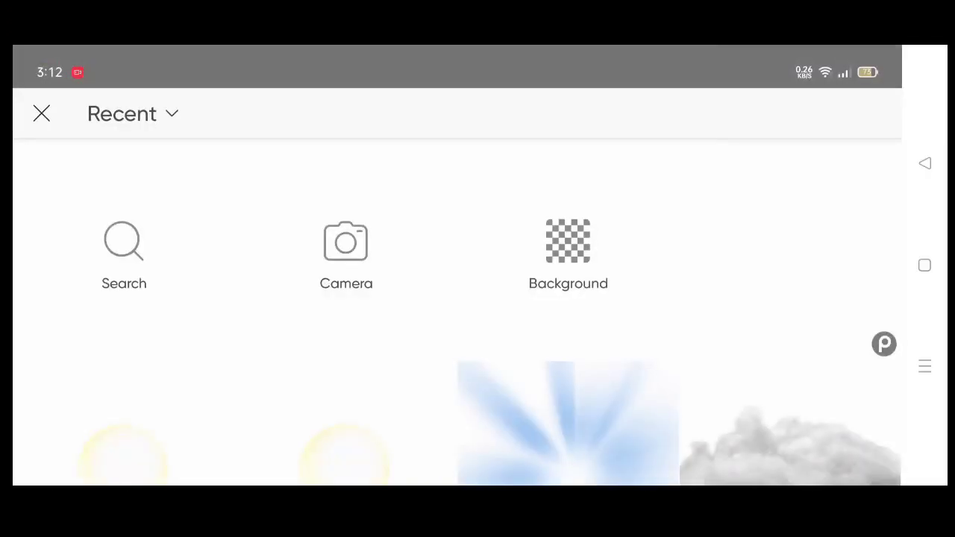
# Add the full moon image at top-right and erase its edges to soften them
pyautogui.scroll(-3)
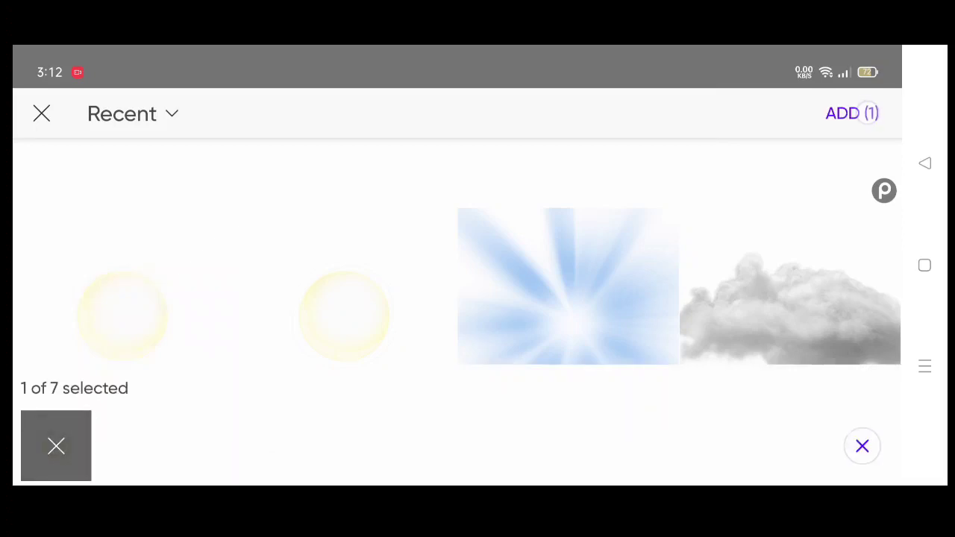
pyautogui.click(851, 113)
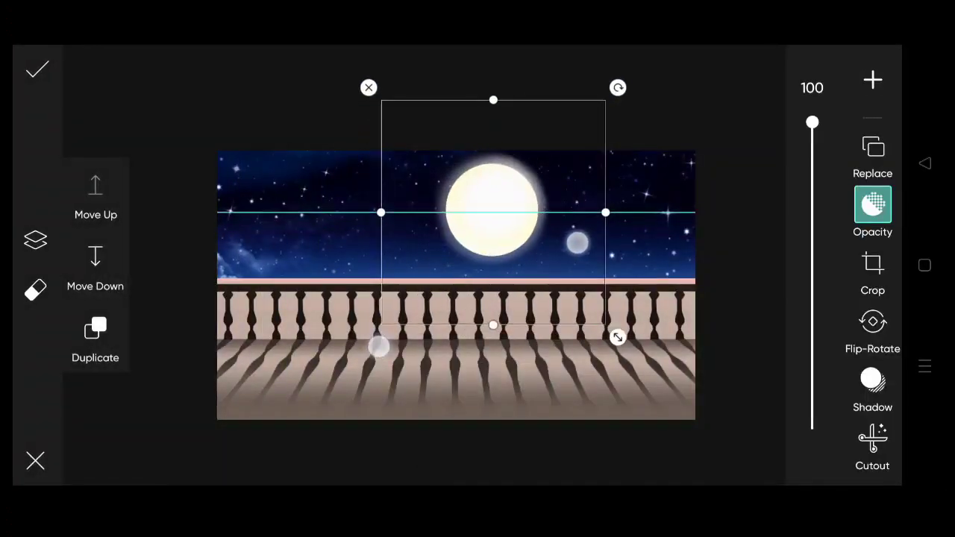
pyautogui.click(872, 153)
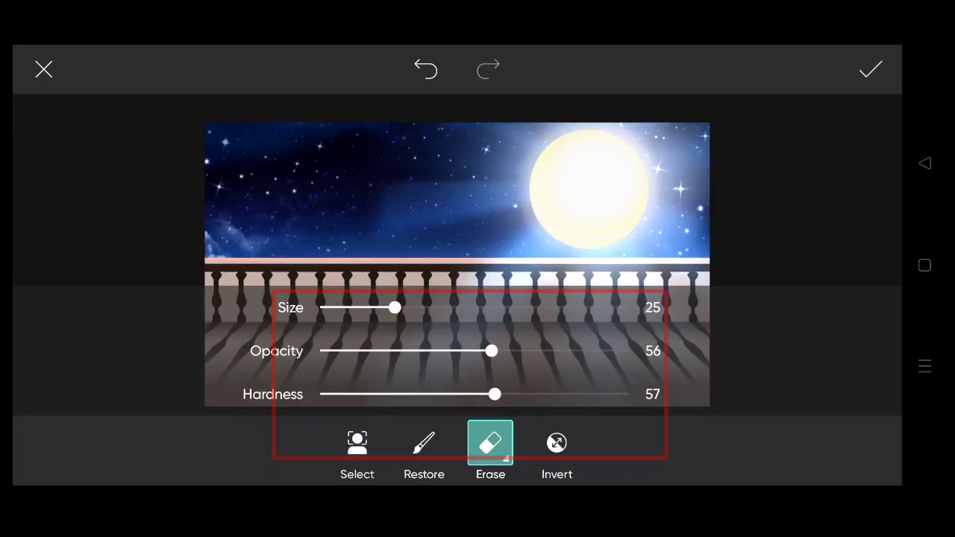
pyautogui.click(869, 70)
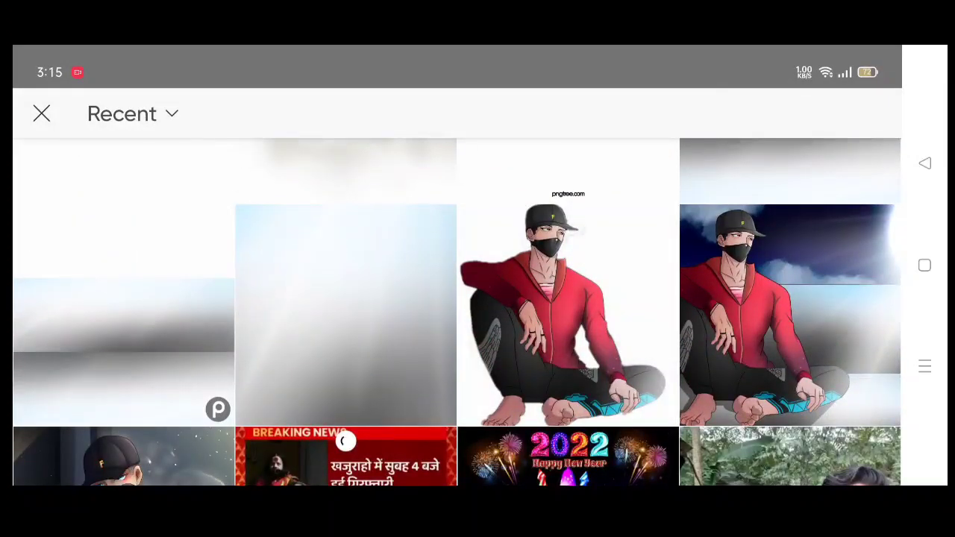
# Place the masked boy on the balcony floor and raise his Shadows and Highlights
pyautogui.click(567, 313)
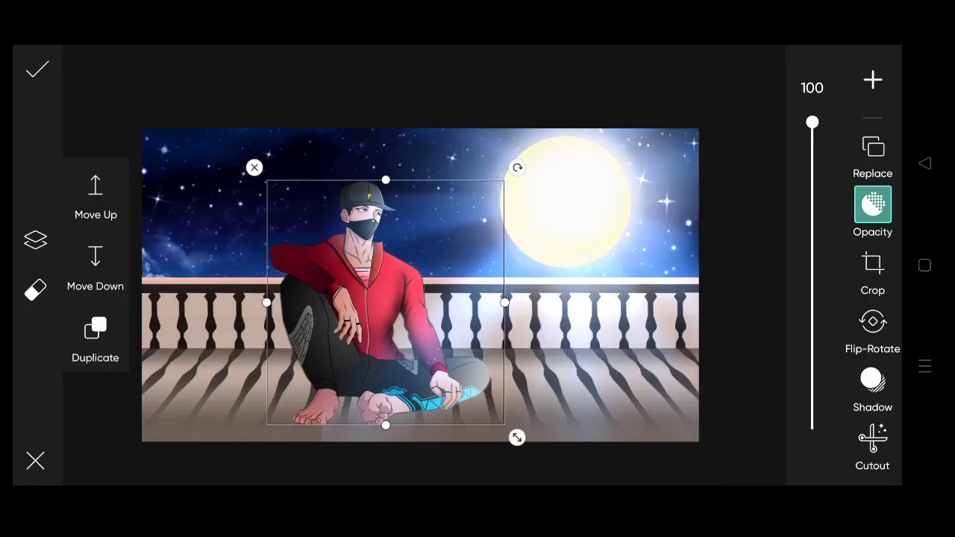
pyautogui.moveTo(386, 299); pyautogui.dragTo(396, 299)
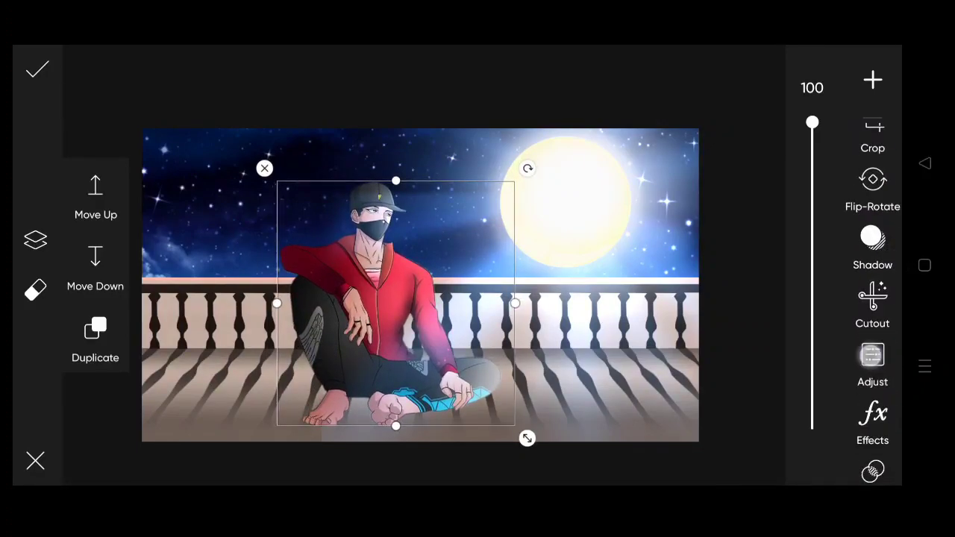
pyautogui.click(872, 365)
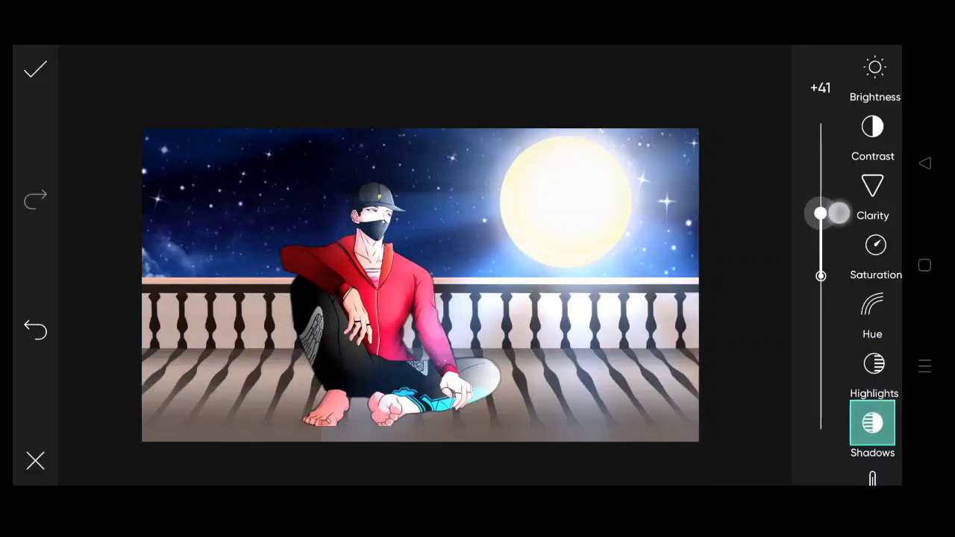
pyautogui.moveTo(820, 214); pyautogui.dragTo(821, 323)
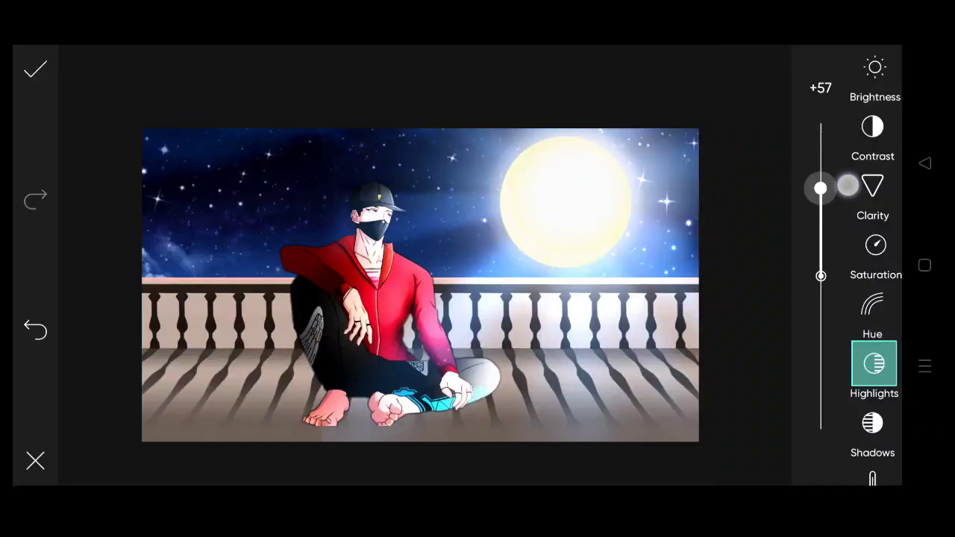
pyautogui.moveTo(847, 189); pyautogui.dragTo(821, 208)
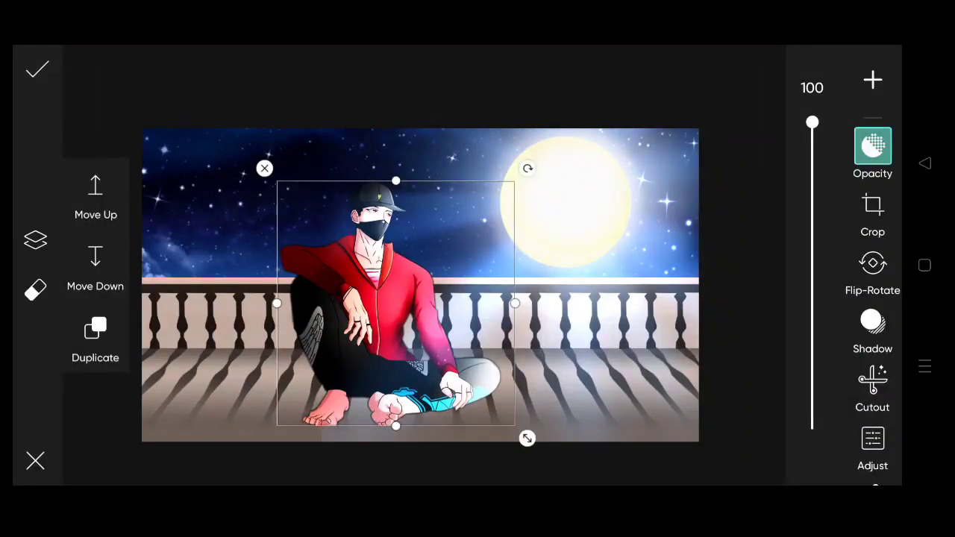
# Add a drop shadow to the boy and offset it slightly behind him
pyautogui.click(872, 328)
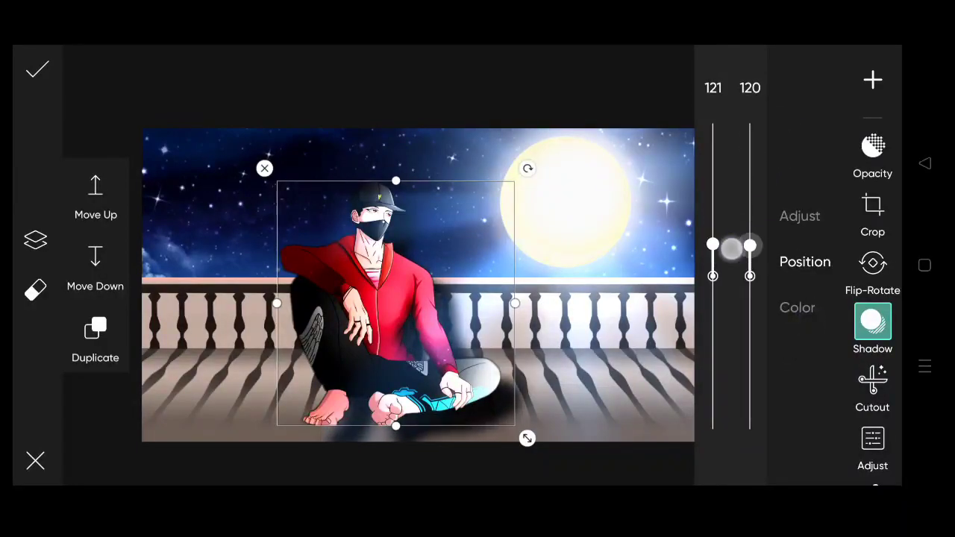
pyautogui.moveTo(750, 246); pyautogui.dragTo(749, 265)
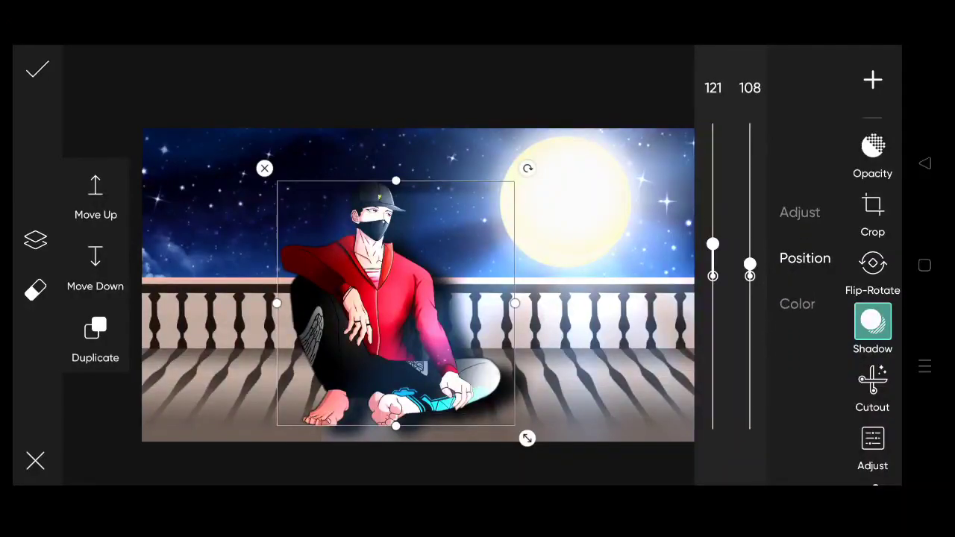
pyautogui.moveTo(750, 275); pyautogui.dragTo(749, 282)
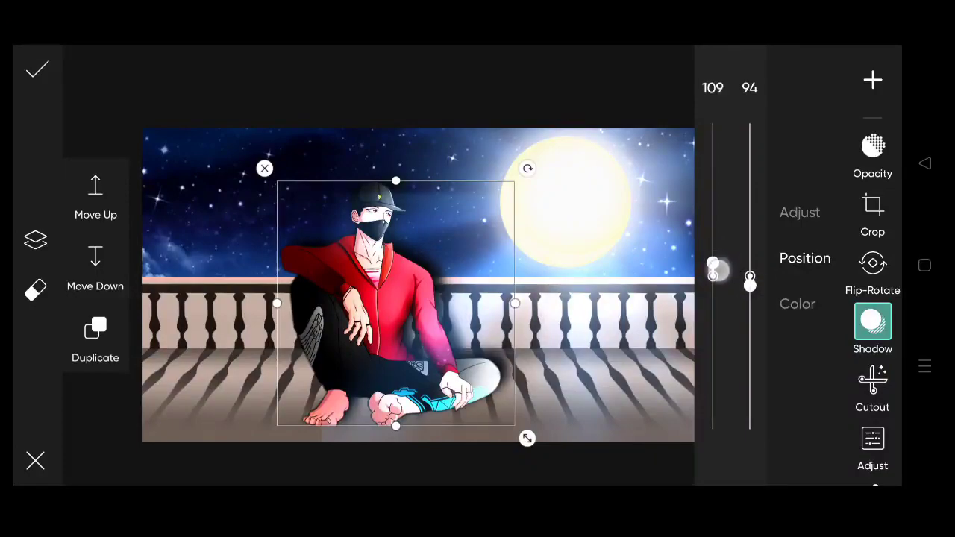
pyautogui.moveTo(714, 269); pyautogui.dragTo(714, 285)
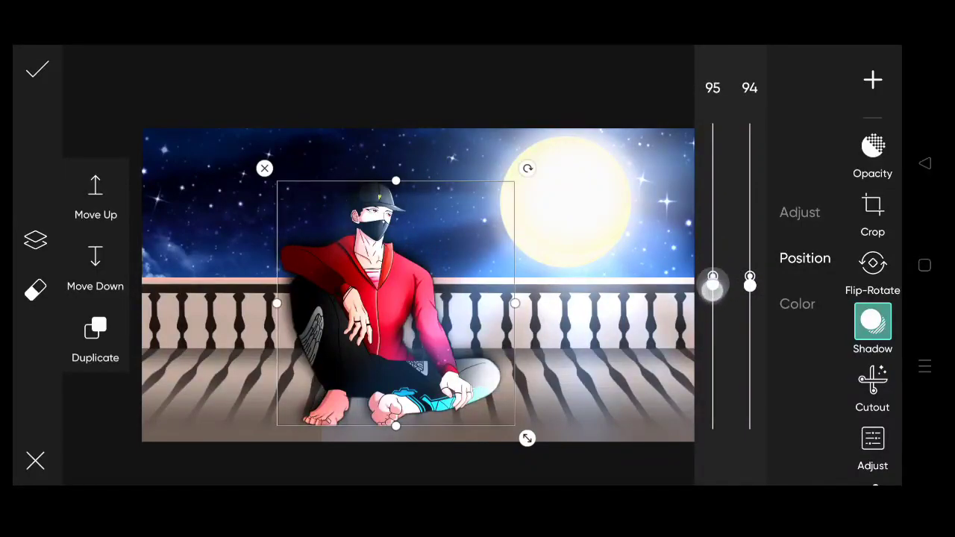
pyautogui.moveTo(712, 282); pyautogui.dragTo(712, 294)
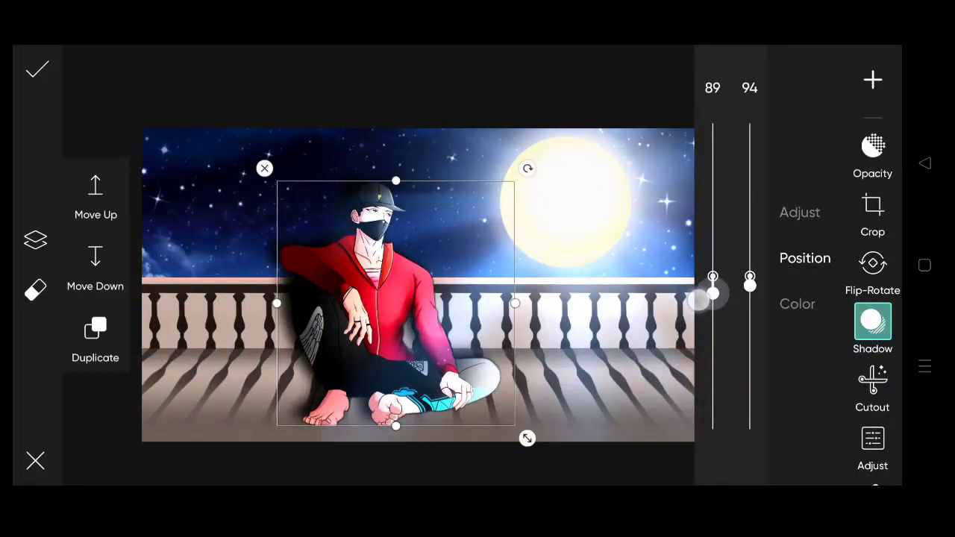
pyautogui.moveTo(750, 279); pyautogui.dragTo(750, 269)
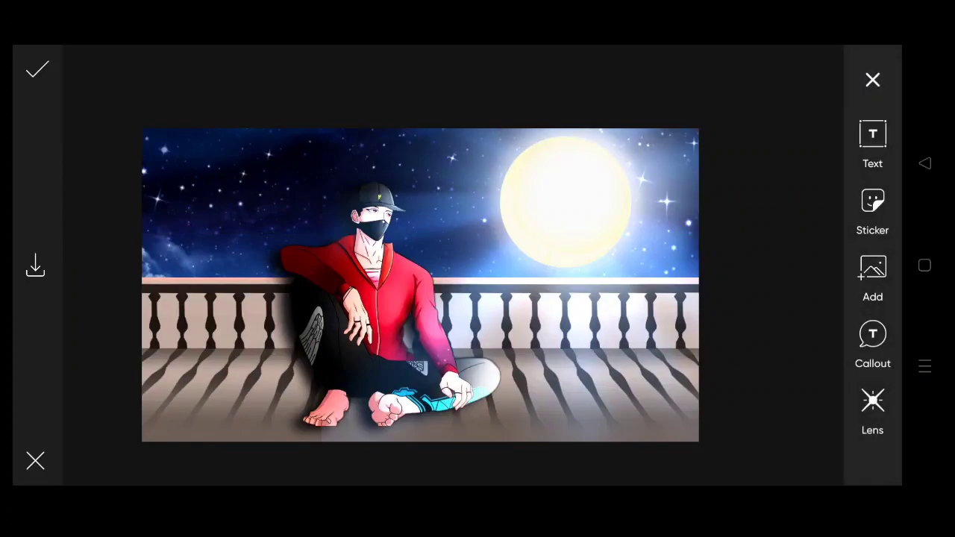
# Add two cloud images, one in the upper-left sky, one over the moon
pyautogui.click(872, 276)
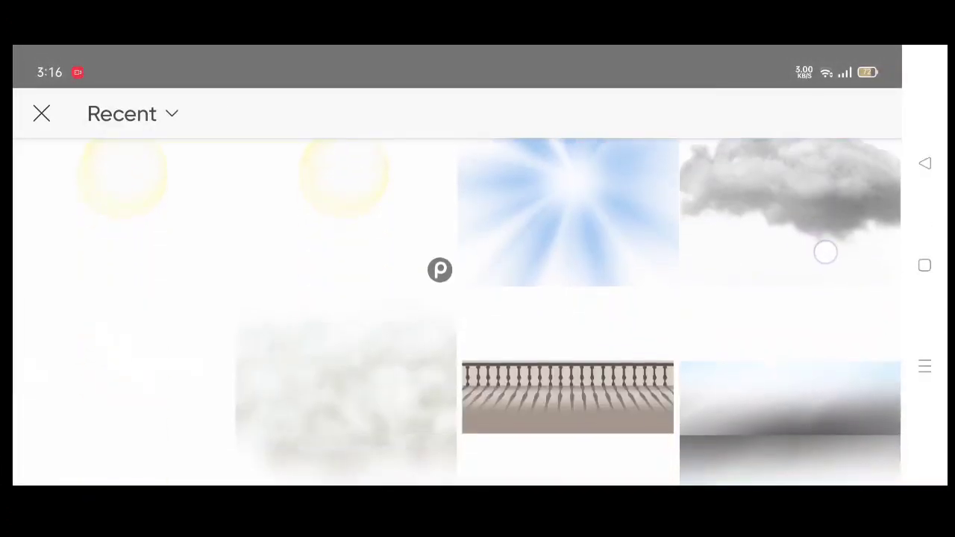
pyautogui.scroll(3)
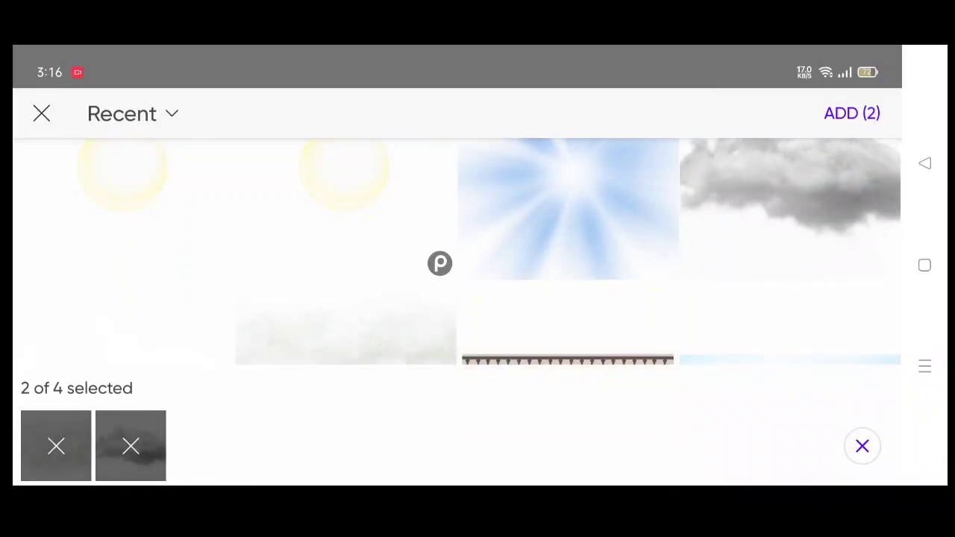
pyautogui.click(851, 113)
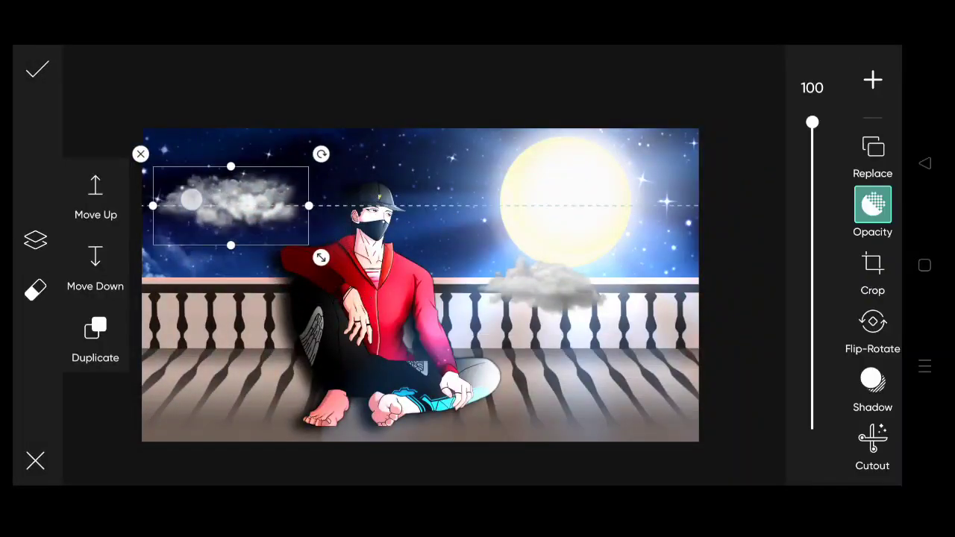
pyautogui.moveTo(321, 153); pyautogui.dragTo(329, 117)
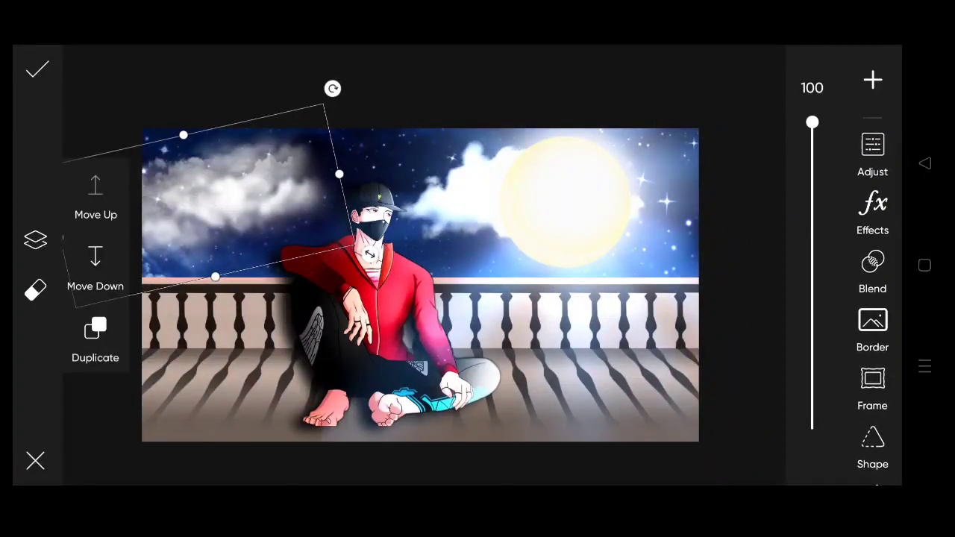
pyautogui.click(872, 269)
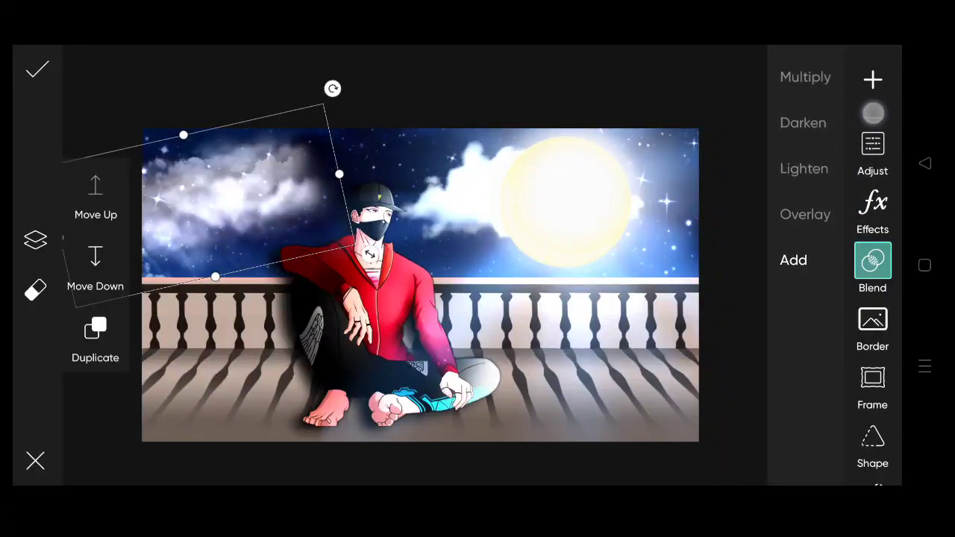